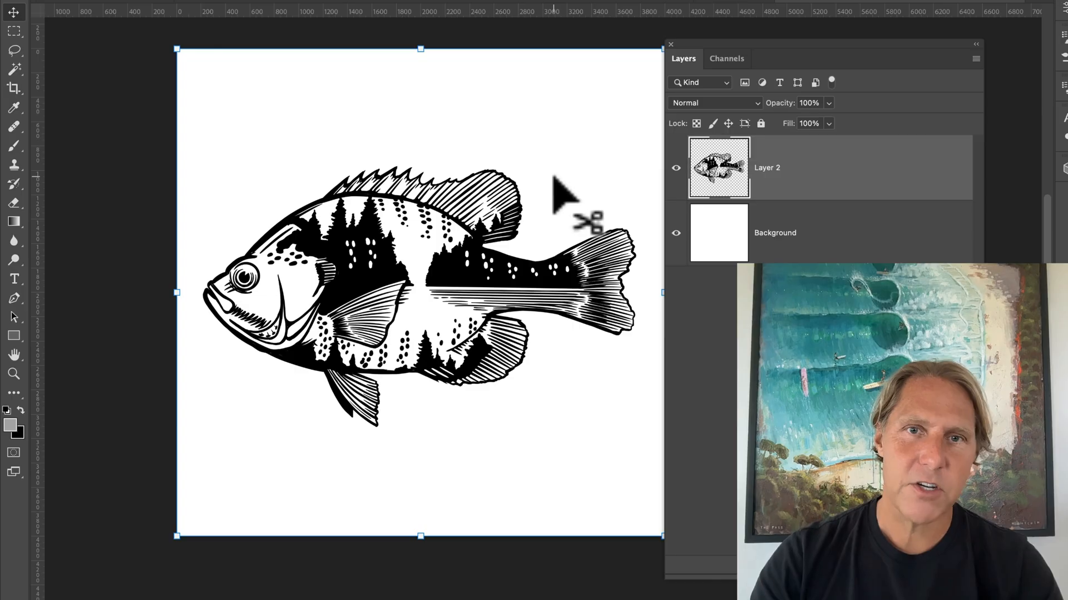
{"action": "mouse_move", "coordinate": [97, 142]}
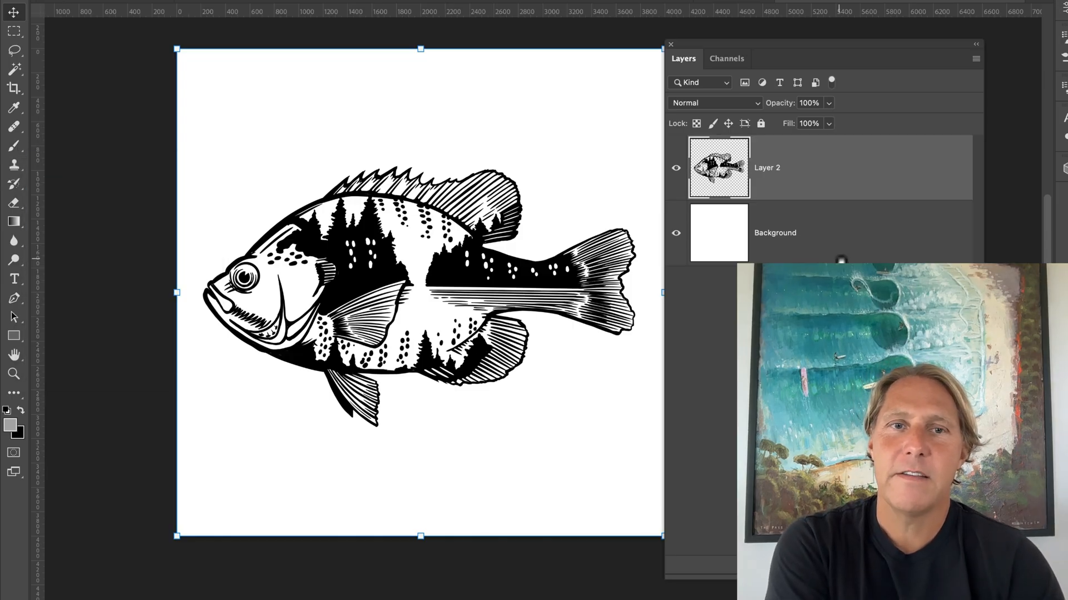
{"action": "mouse_move", "coordinate": [150, 166]}
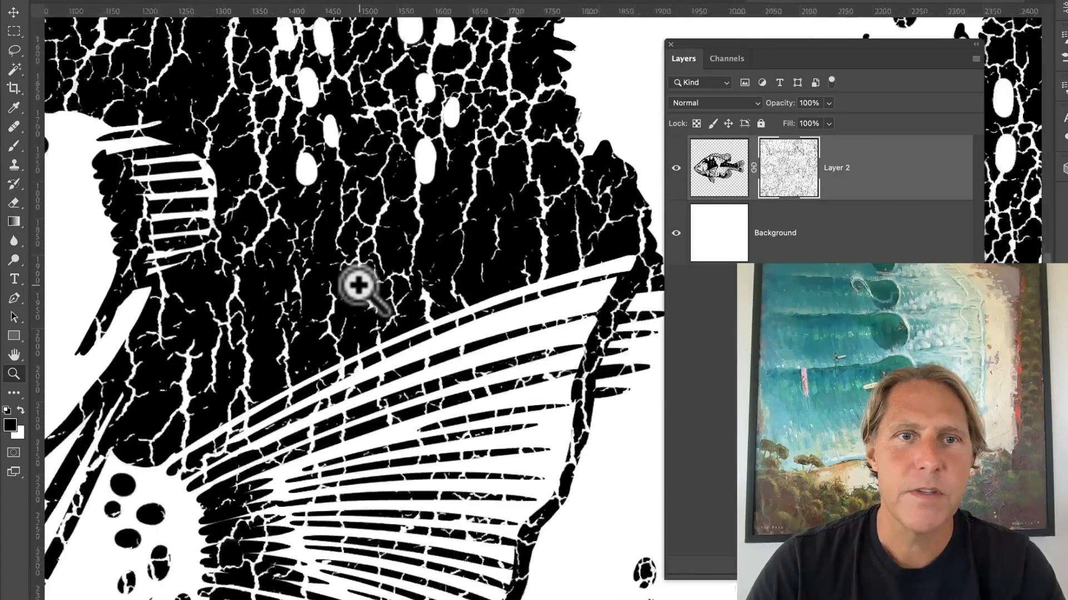
- Apply a Threshold adjustment at level 119 to the fish's crackle mask
{"action": "left_click", "coordinate": [357, 295]}
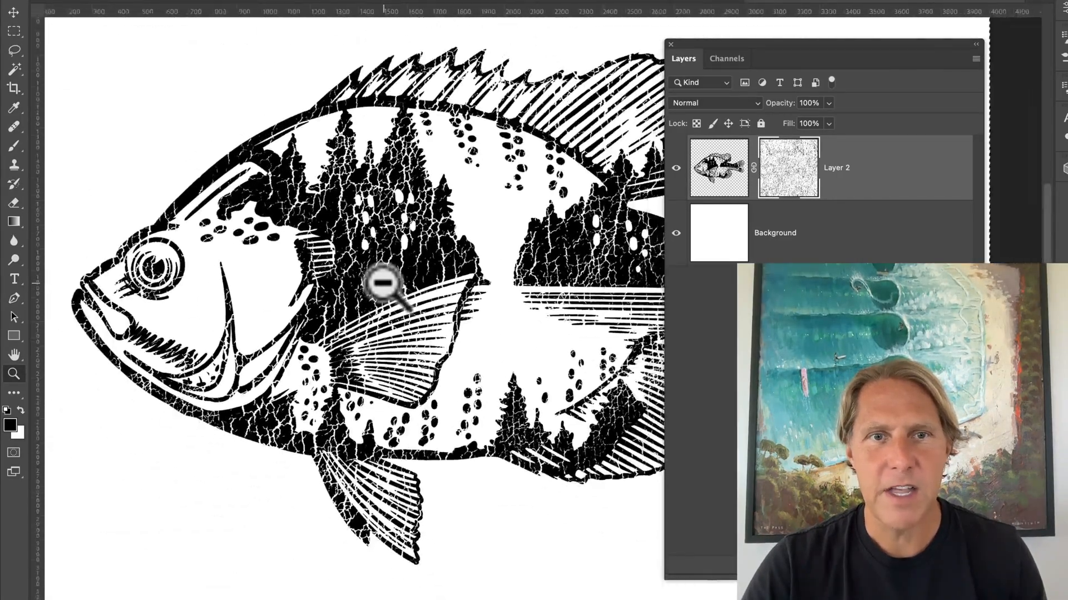
{"action": "left_click", "coordinate": [386, 298]}
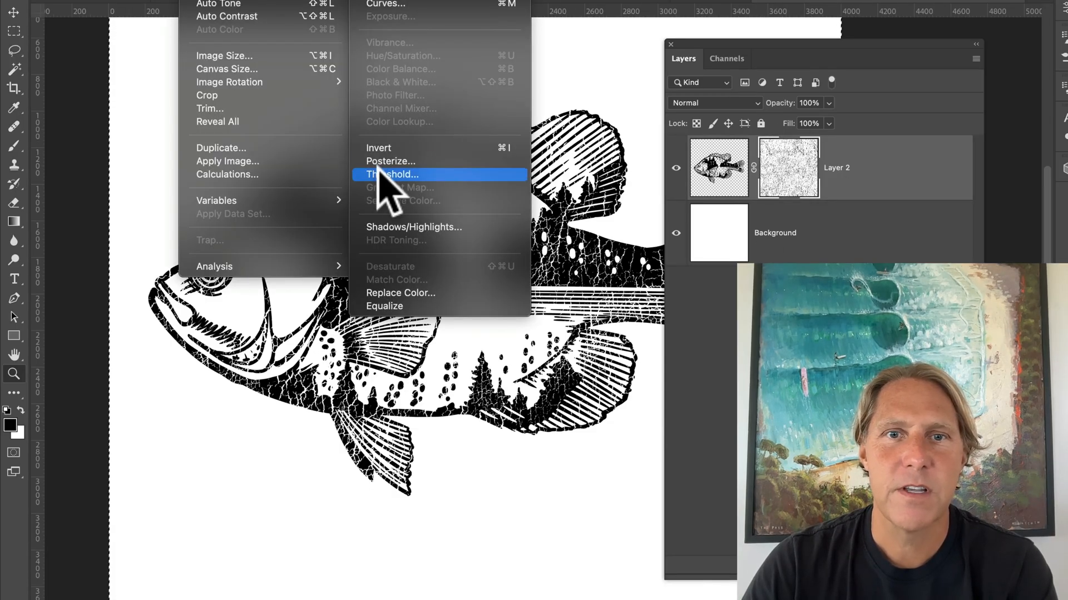
{"action": "left_click", "coordinate": [390, 174]}
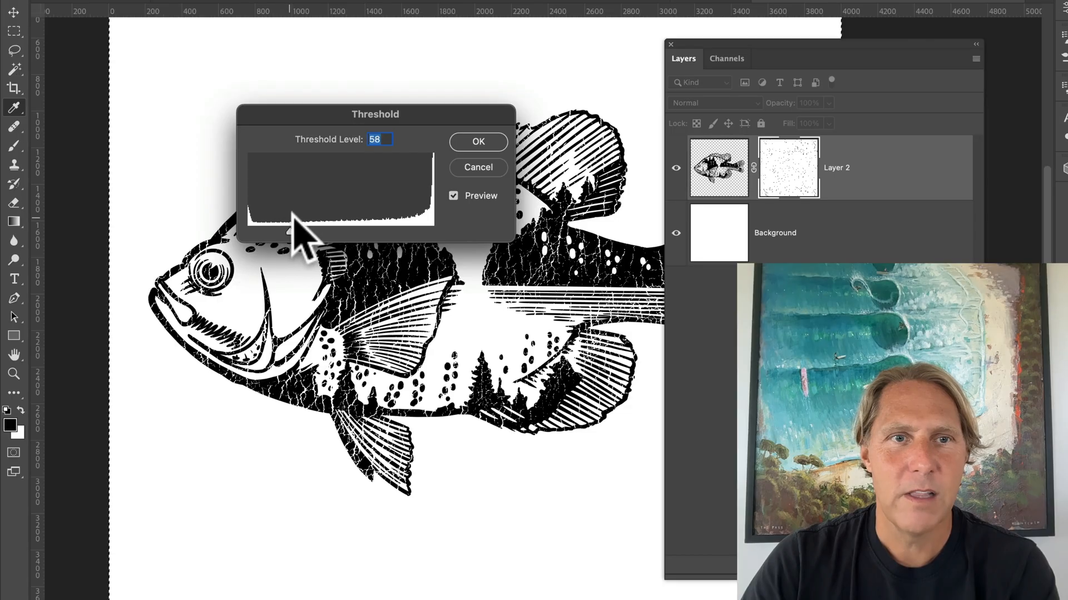
{"action": "type", "text": "1"}
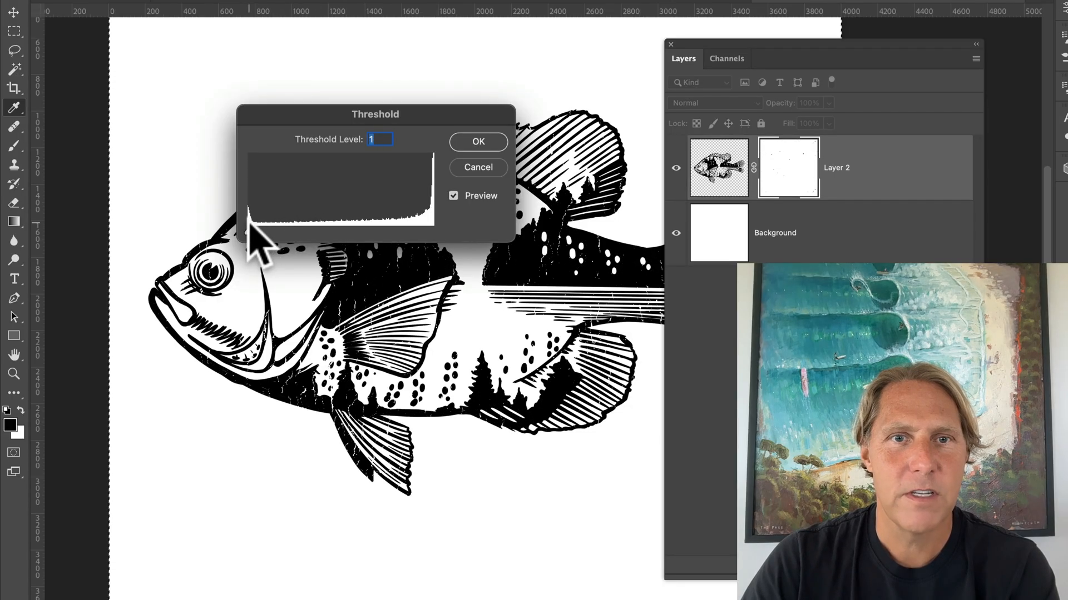
{"action": "left_click_drag", "start_coordinate": [252, 225], "coordinate": [346, 224]}
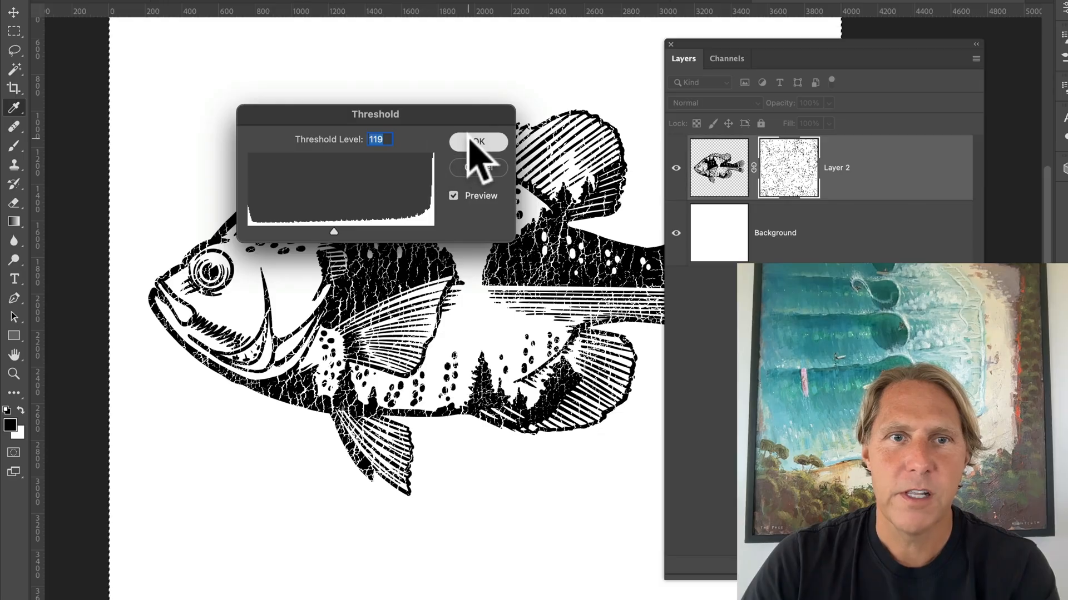
{"action": "left_click", "coordinate": [477, 142]}
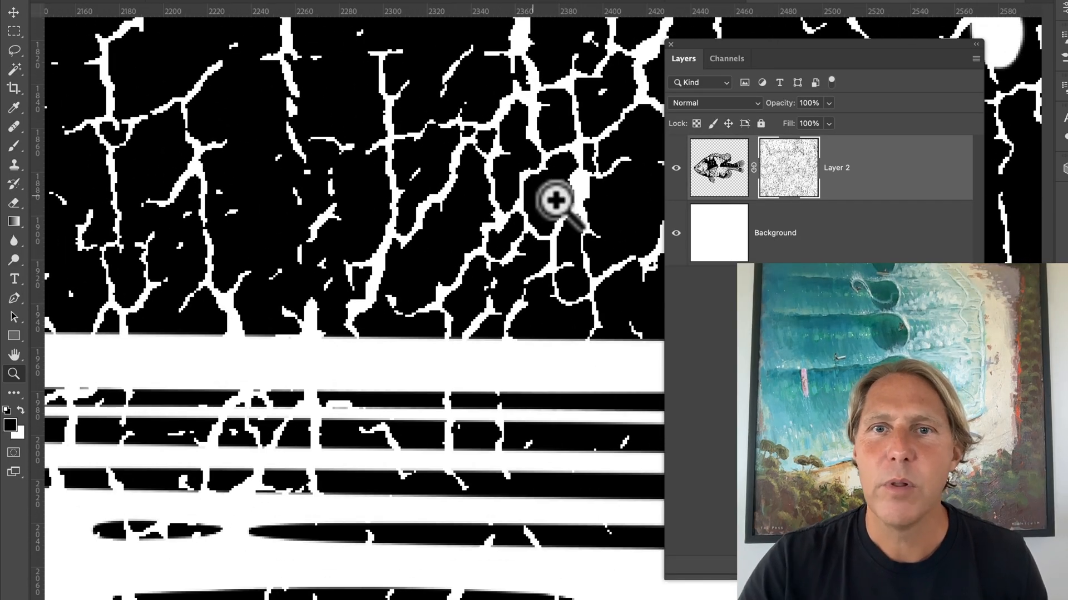
- Hide the Background layer so the fish's cracks appear transparent
{"action": "left_click", "coordinate": [676, 233]}
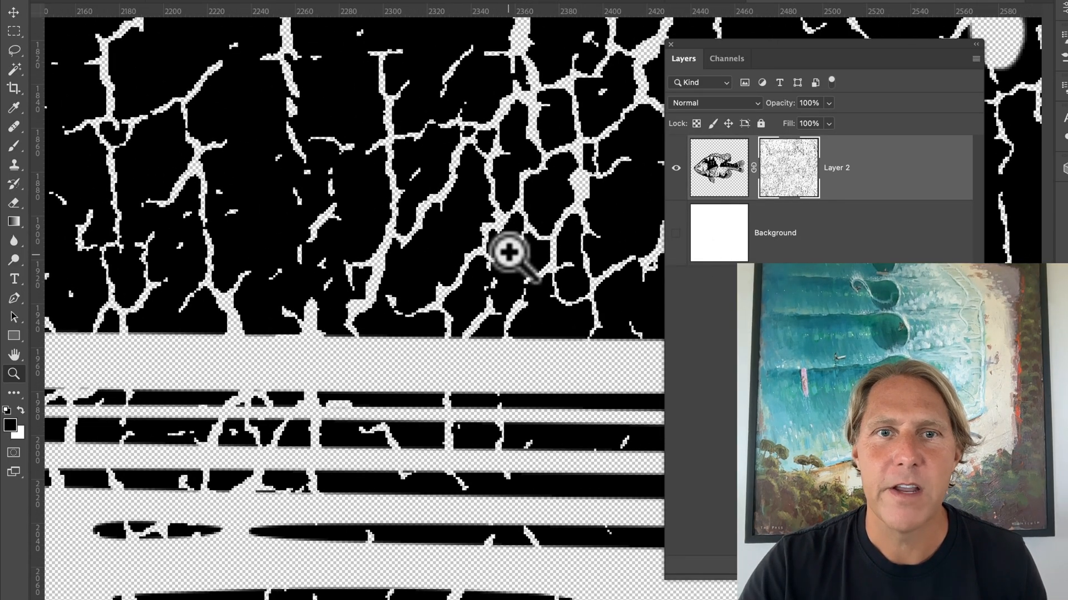